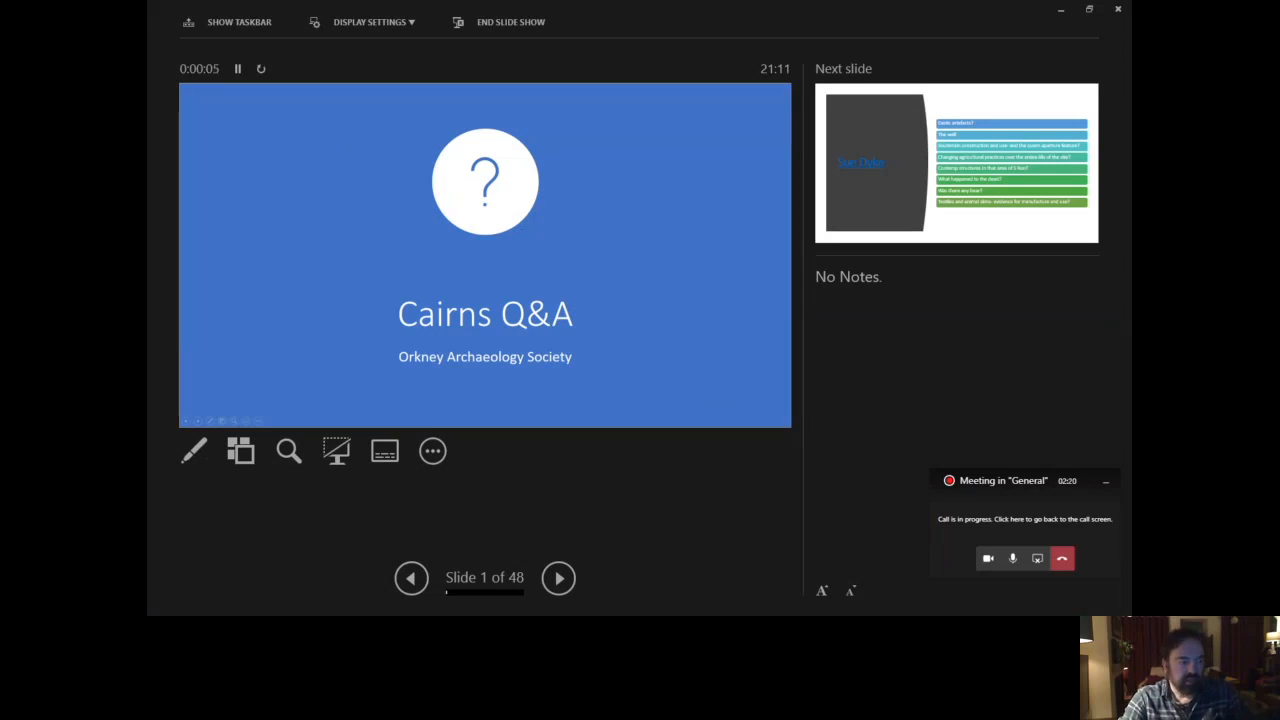
Advance the Cairns Q&A slideshow past the title slide toward the artefact photos.
click(558, 578)
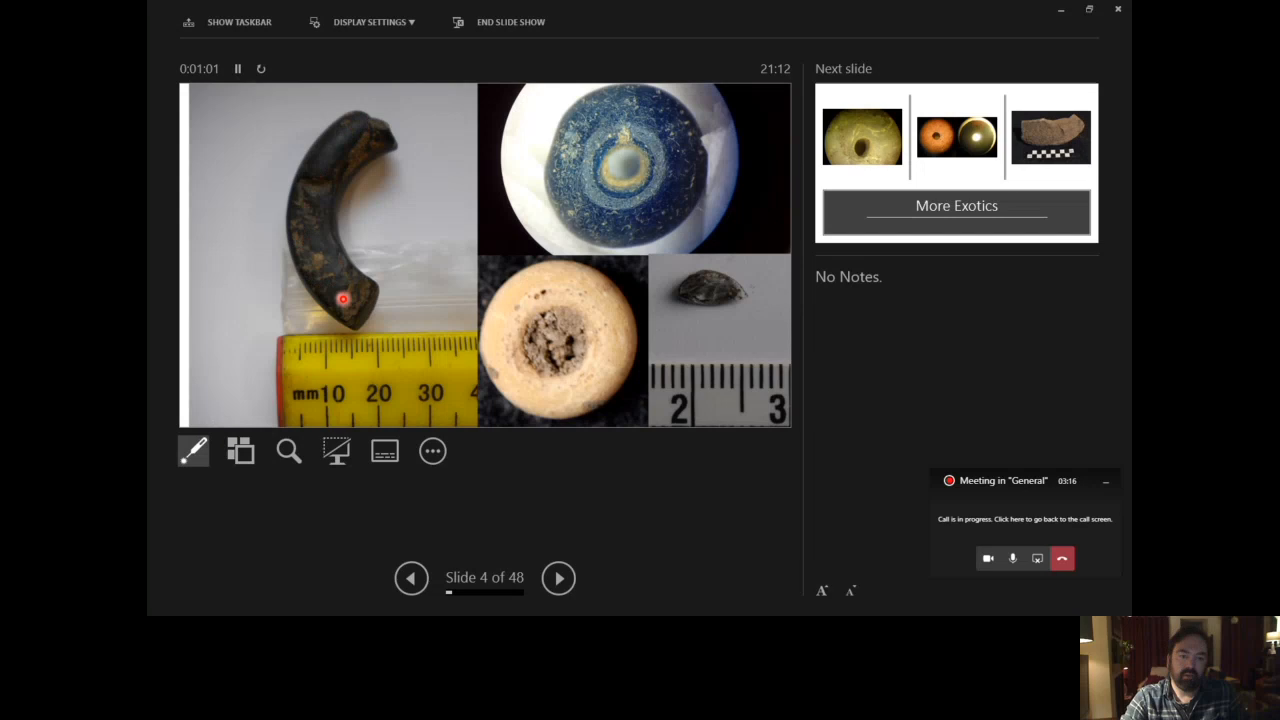
mouse_move(357, 122)
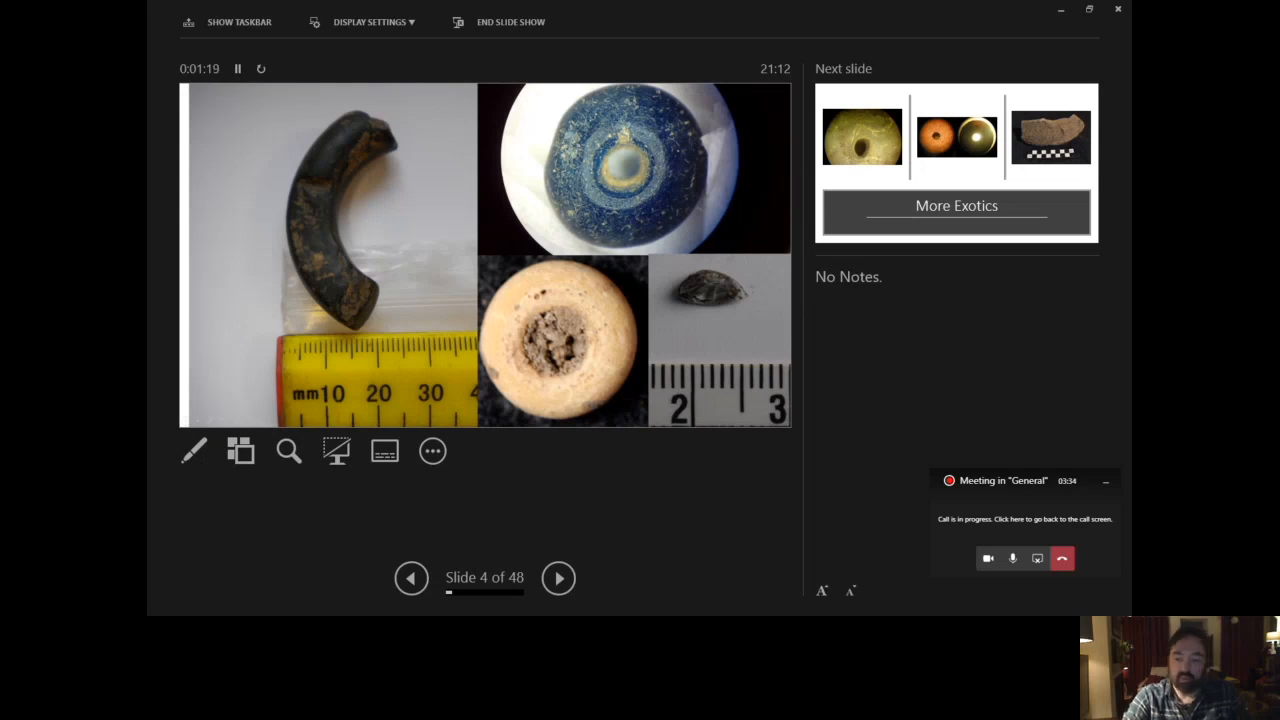
click(193, 451)
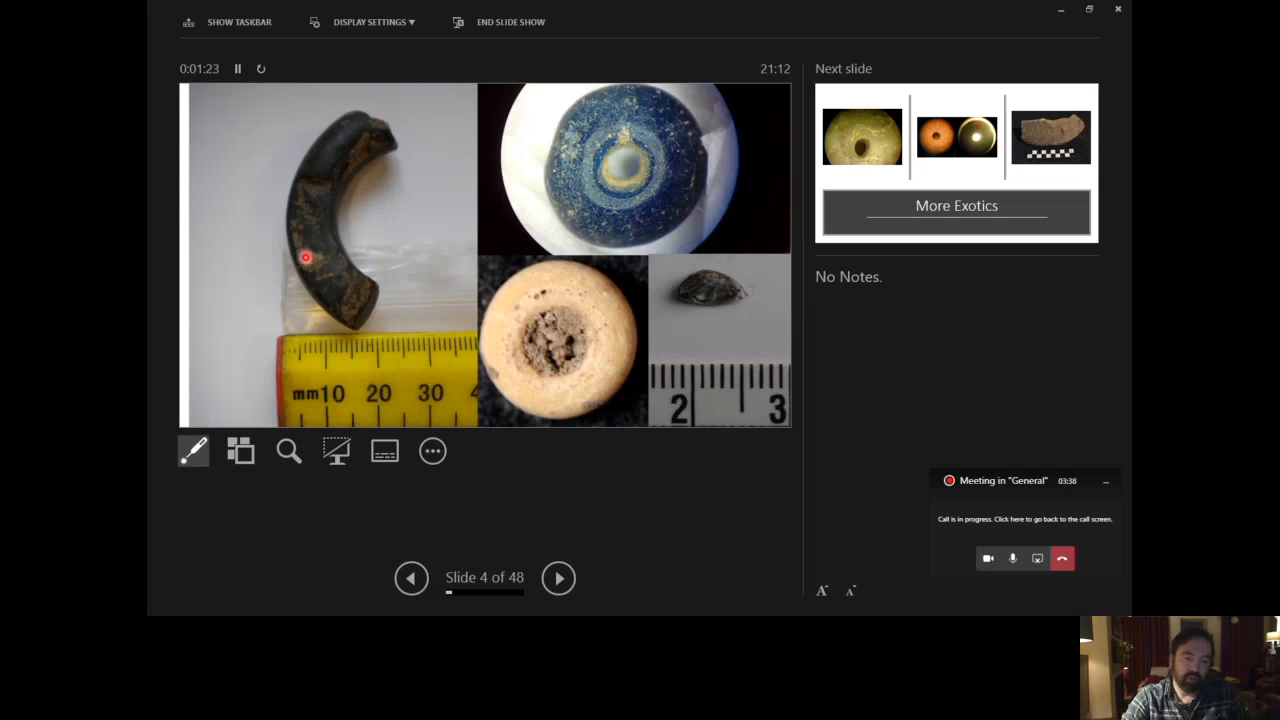
mouse_move(390, 150)
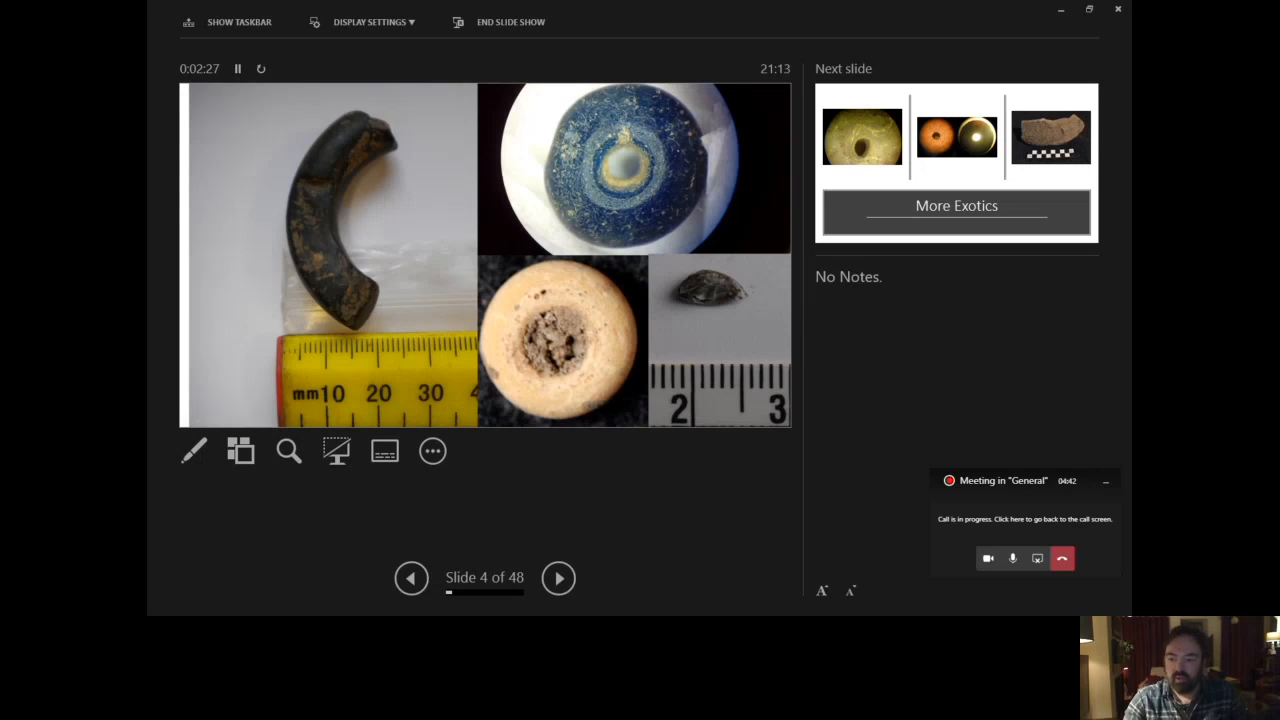
Move from the slide 4 artefact photo collage to slide 5, More Exotics.
click(193, 450)
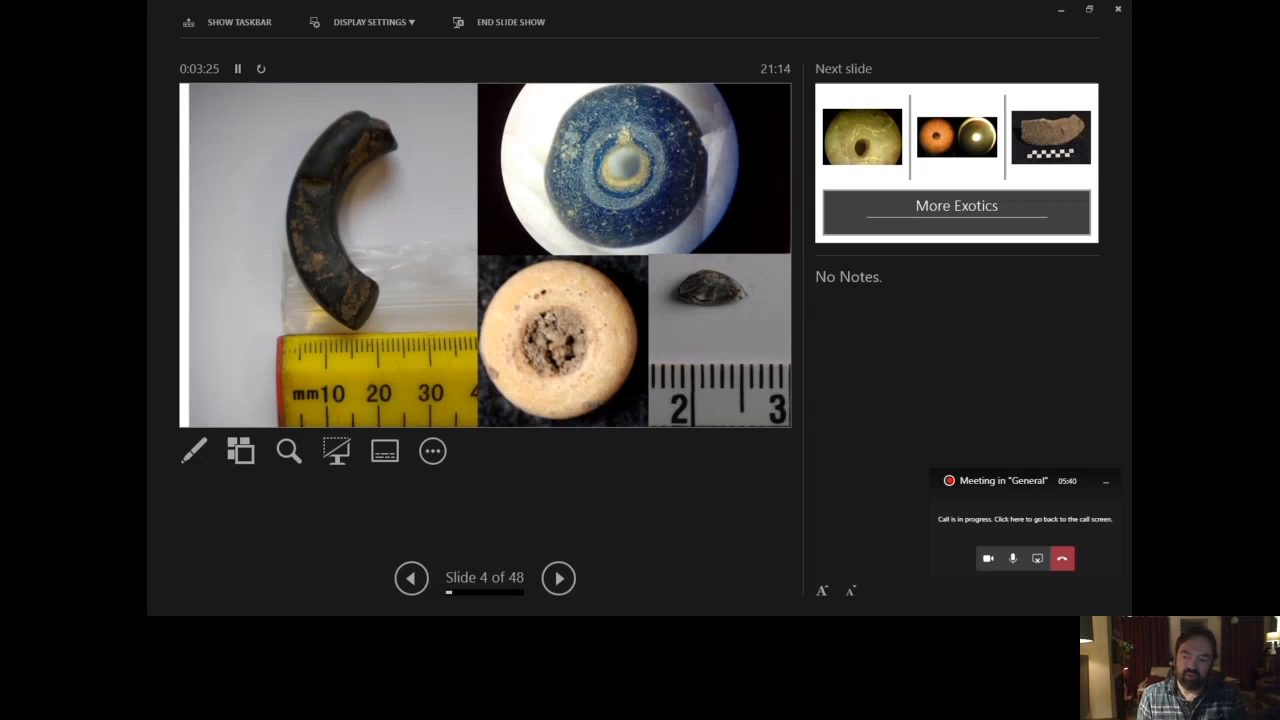
click(193, 451)
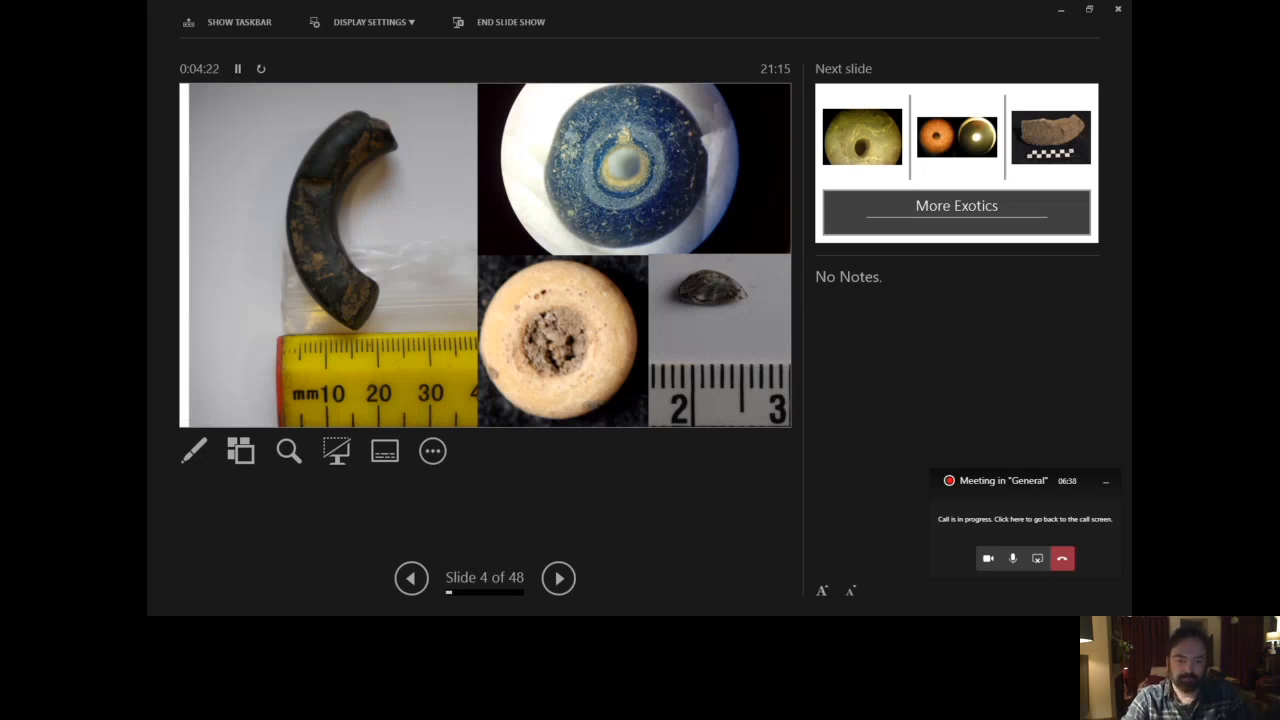
click(558, 578)
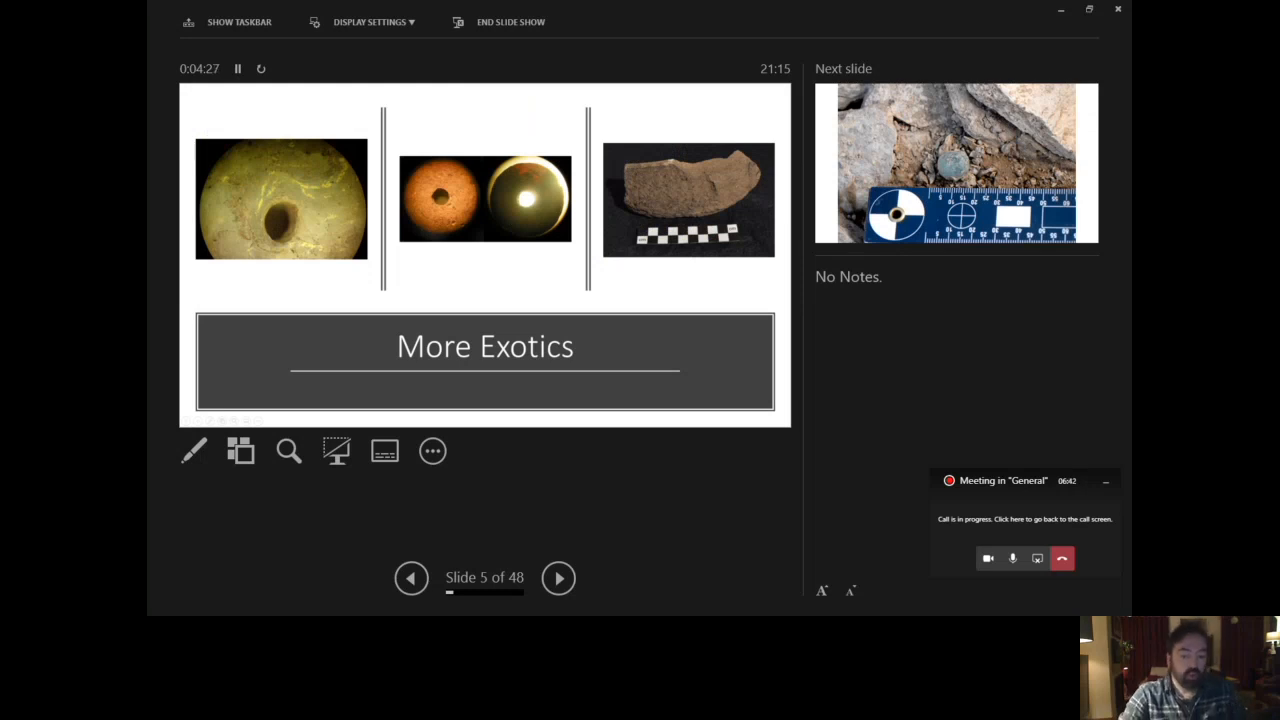
click(193, 450)
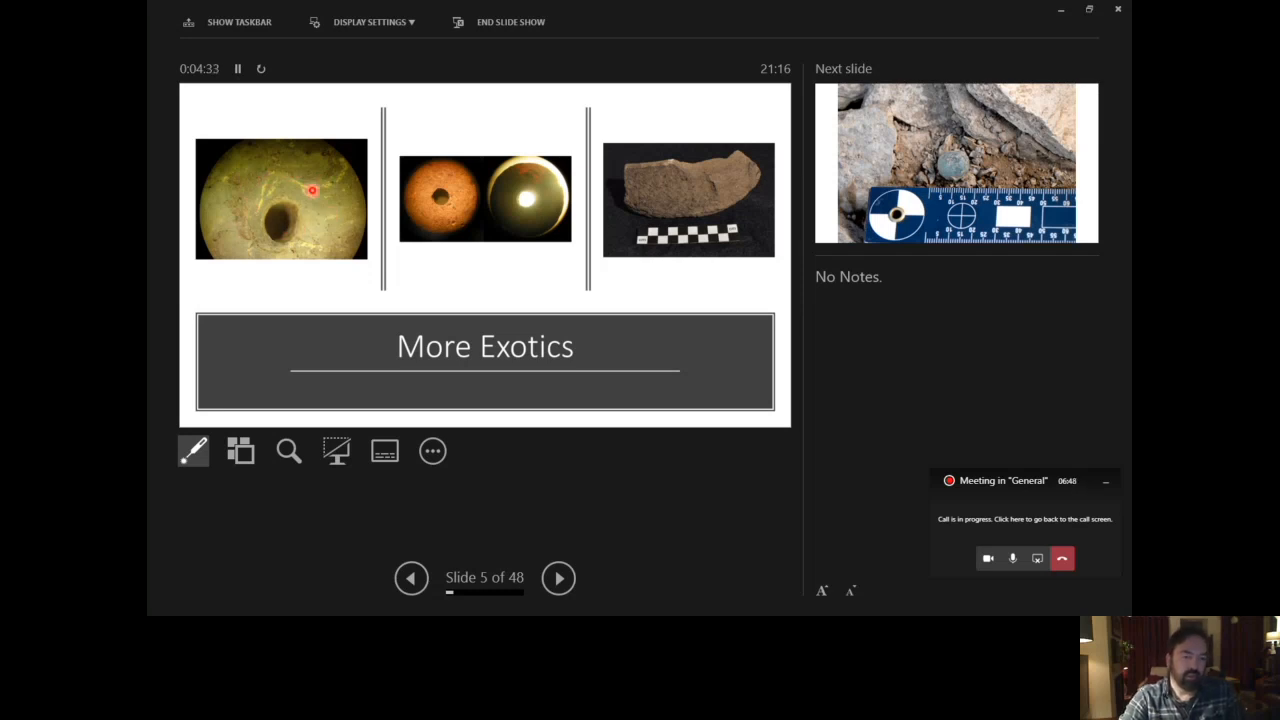
click(193, 450)
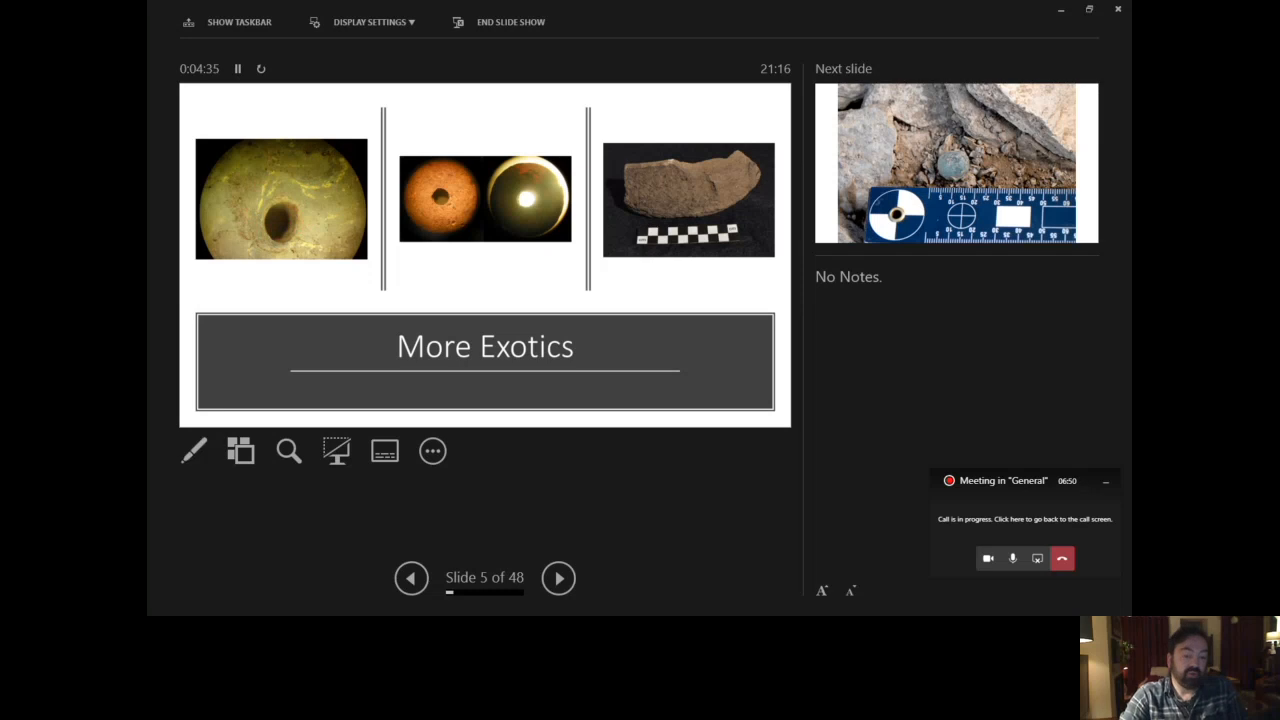
click(193, 451)
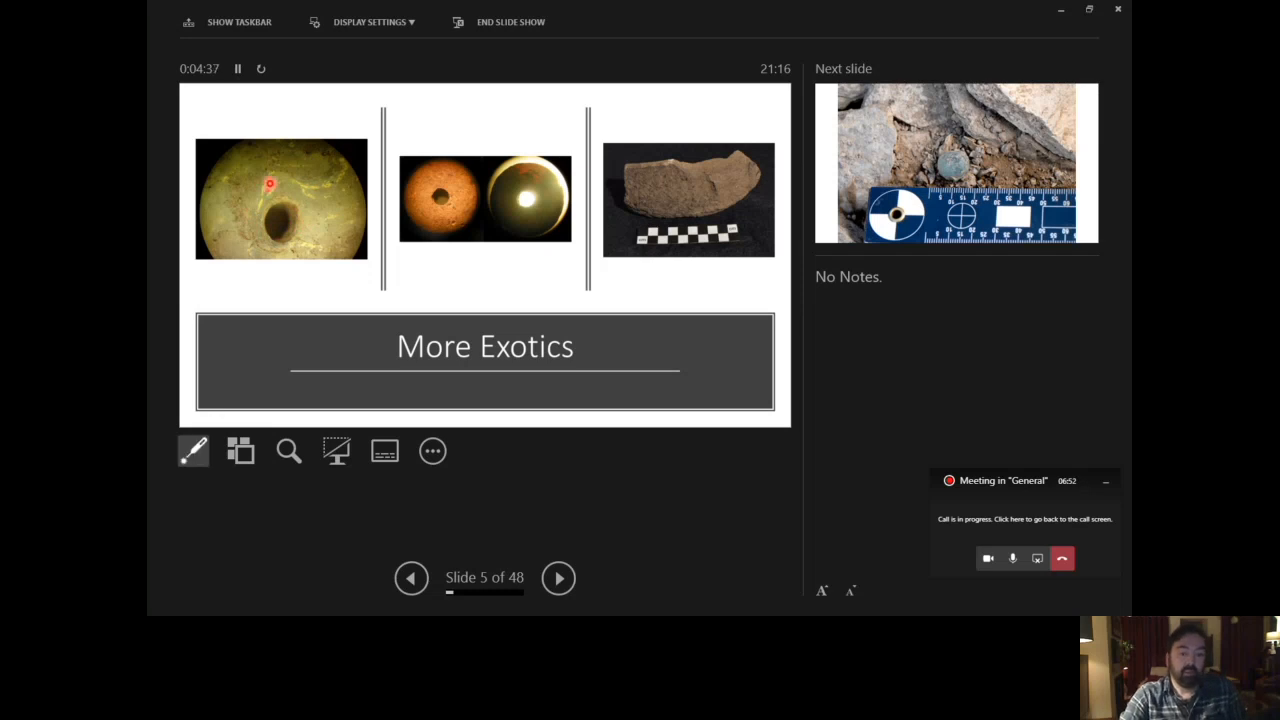
mouse_move(325, 194)
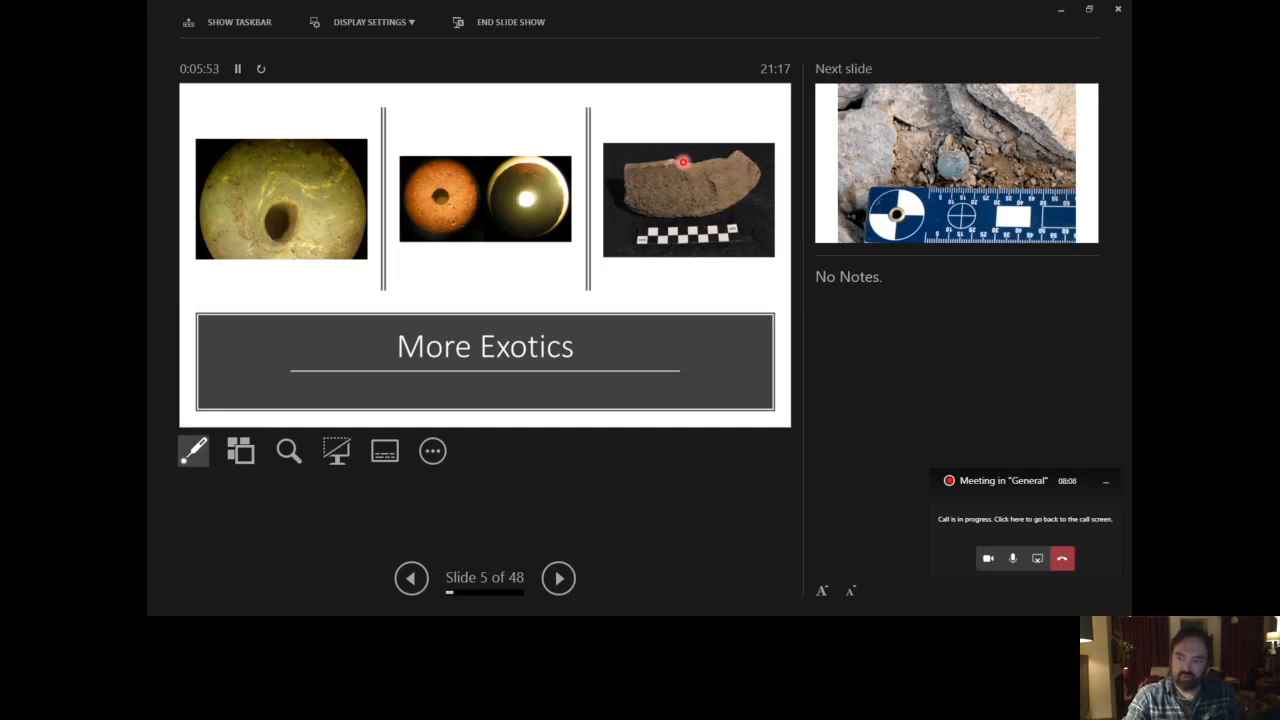
mouse_move(705, 220)
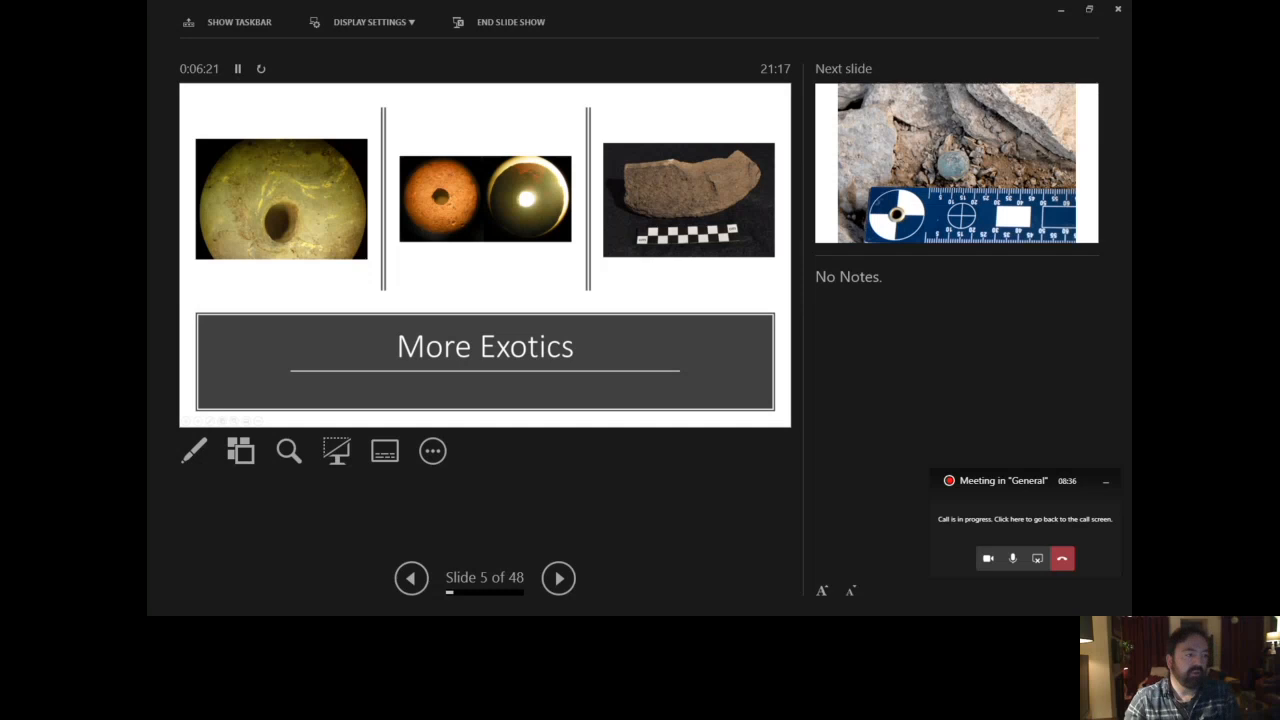
click(558, 578)
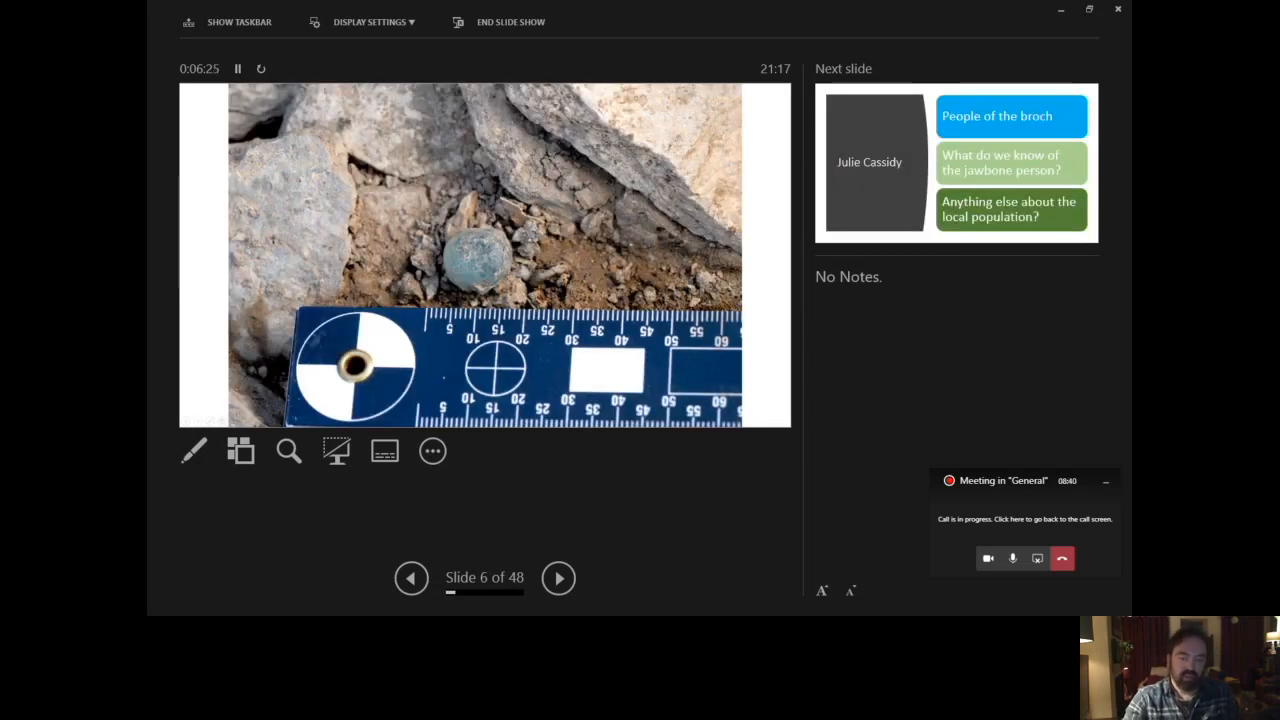
Advance to slide 6 of 48, the blue glass bead beside a measuring scale.
click(193, 450)
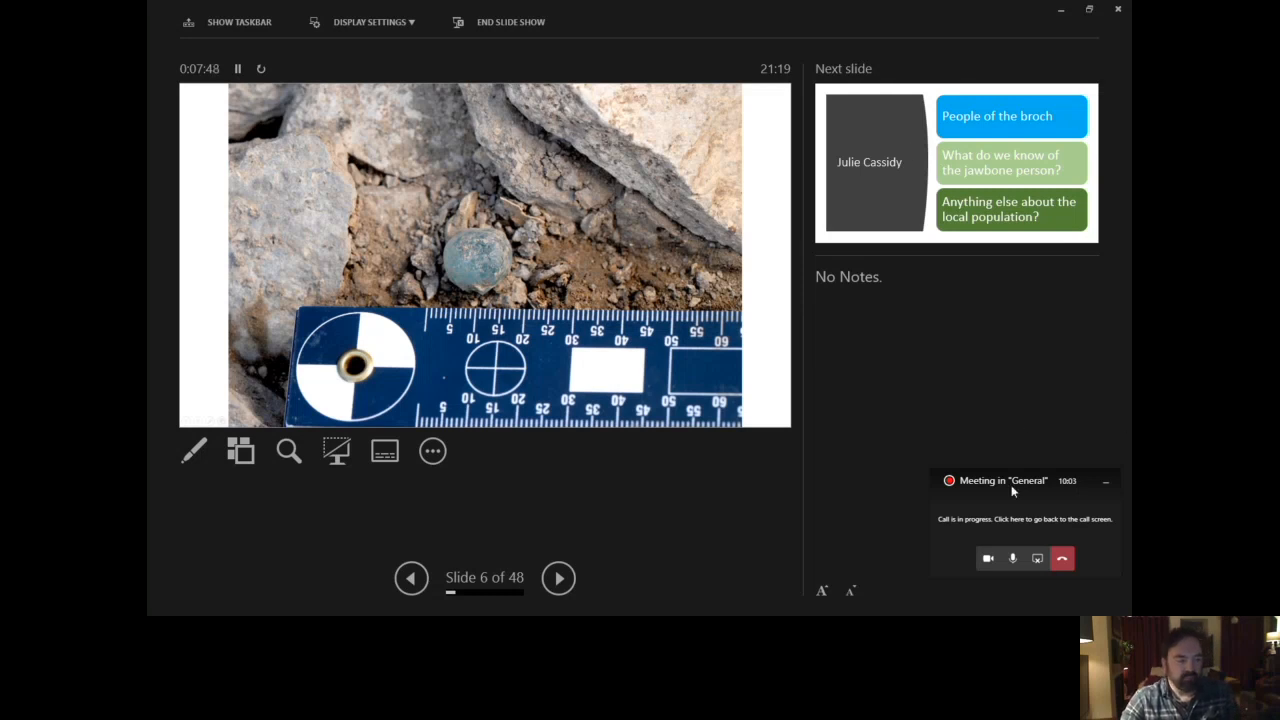
mouse_move(800, 550)
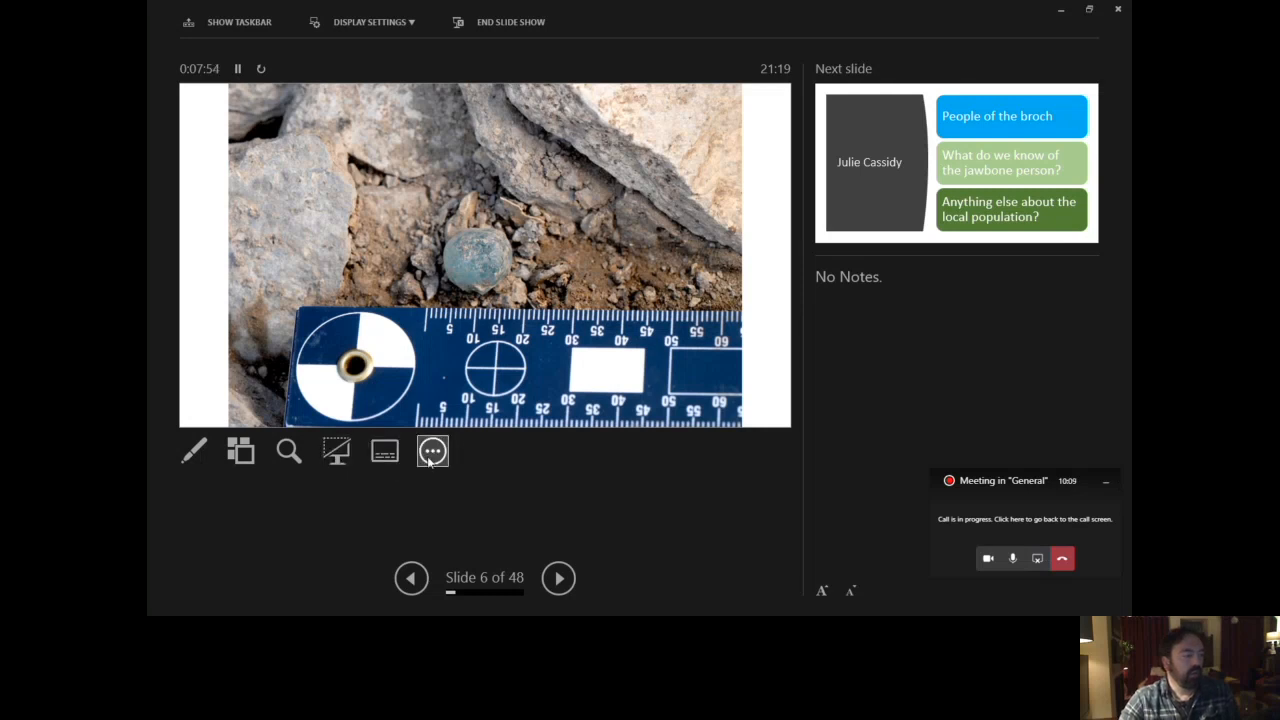
End the slide show, returning to the editor on slide 1.
click(432, 450)
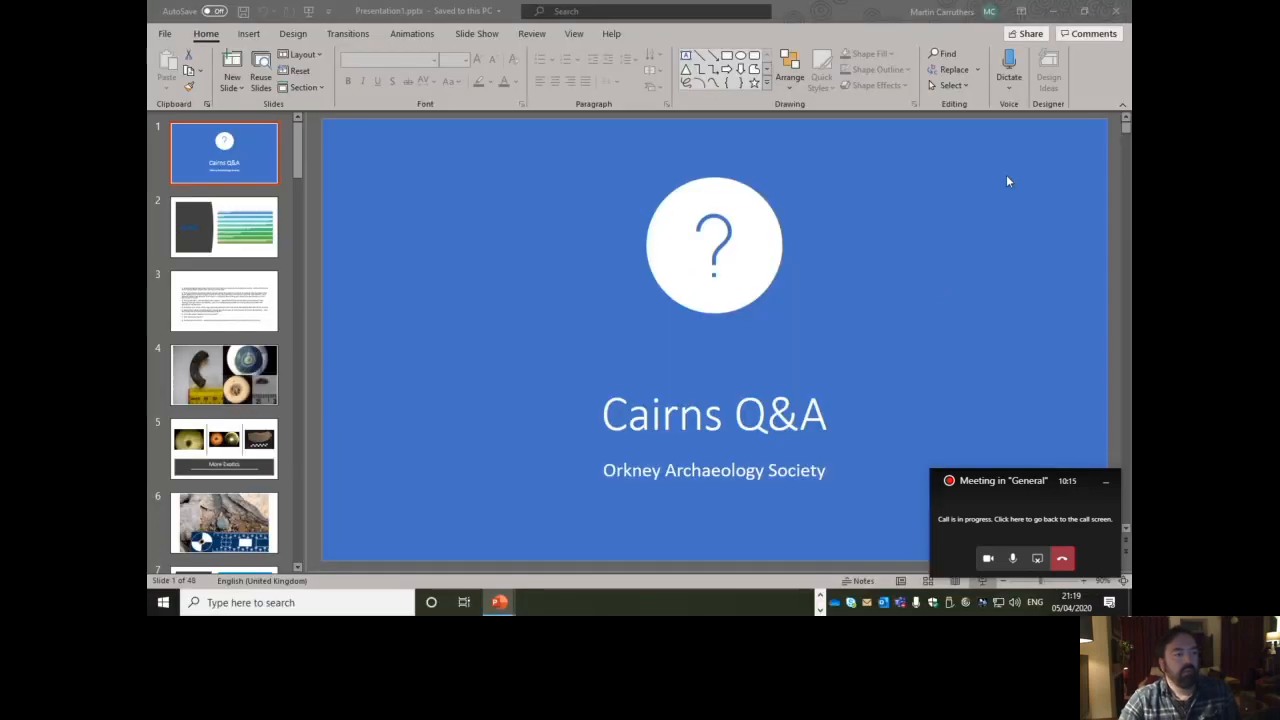
mouse_move(178, 243)
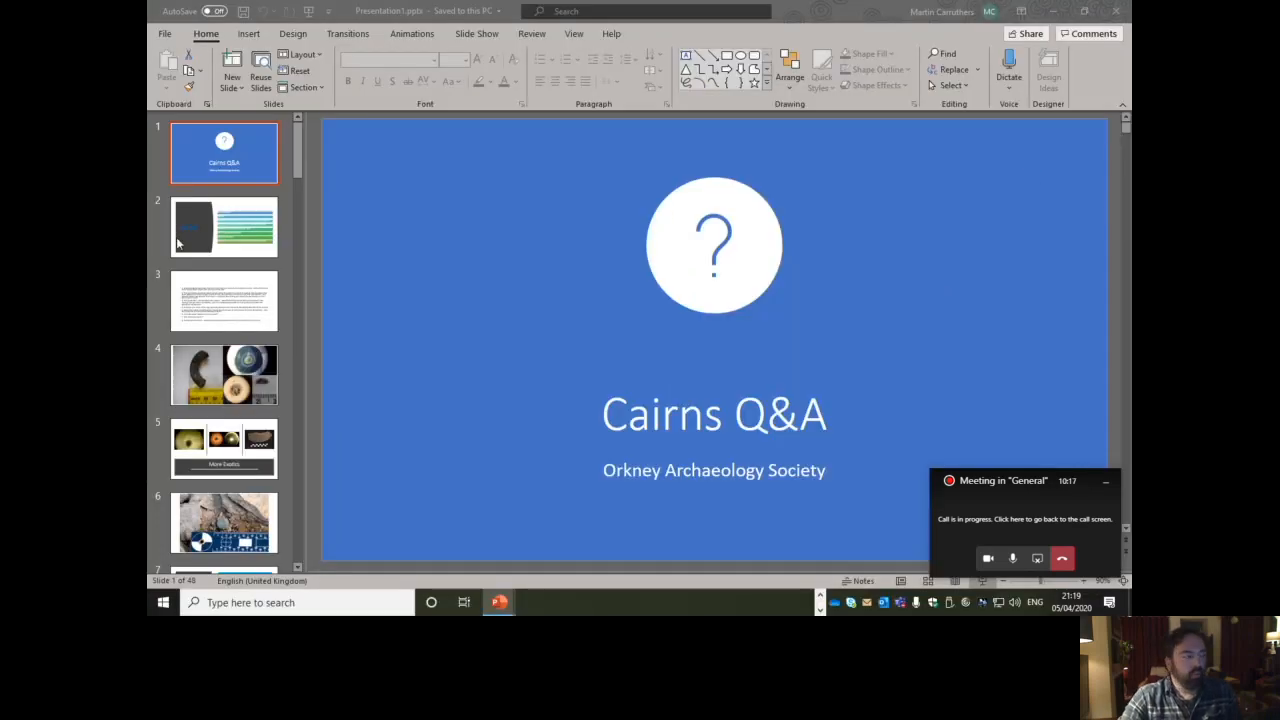